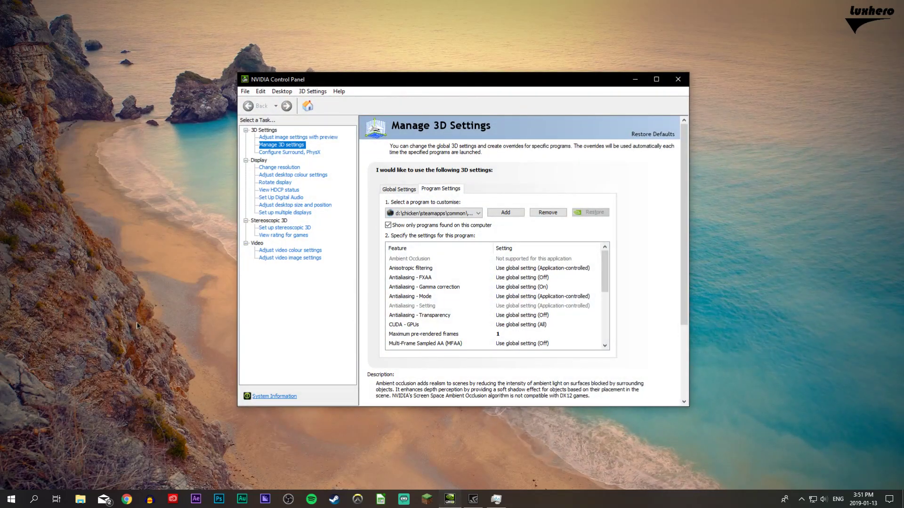
Set Maximum pre-rendered frames to 1 for atlasgame.exe in Program Settings and close the panel.
right_click(138, 326)
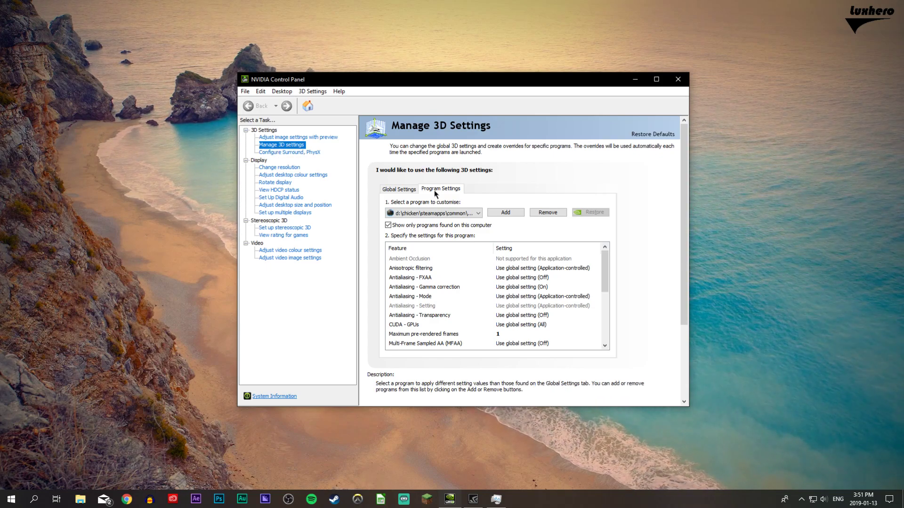
mouse_move(456, 196)
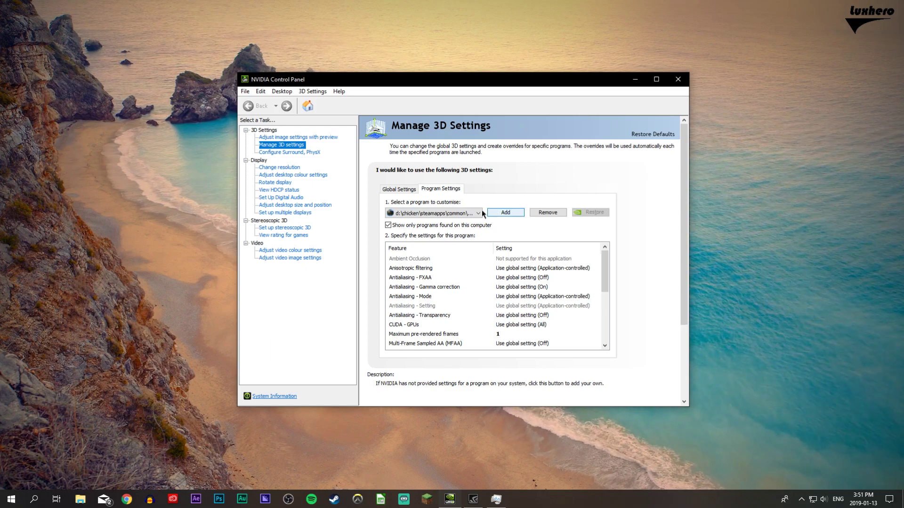
left_click(477, 213)
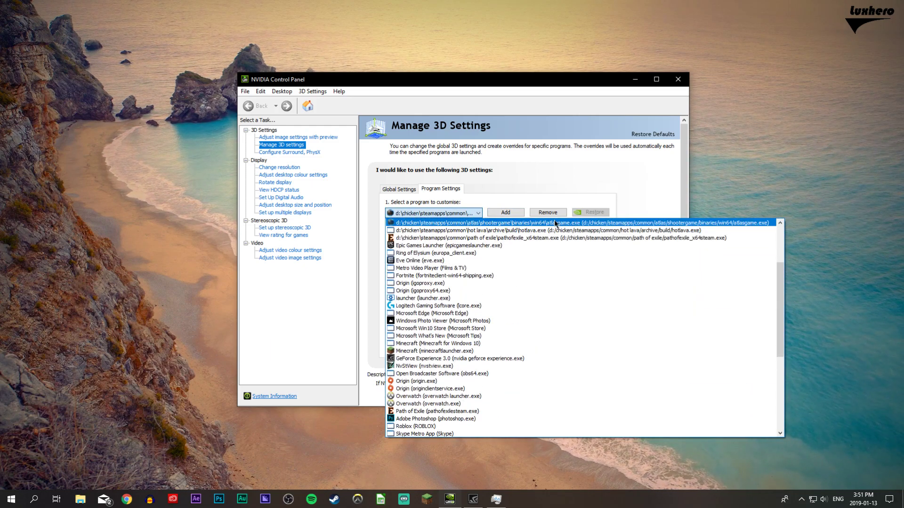
mouse_move(562, 225)
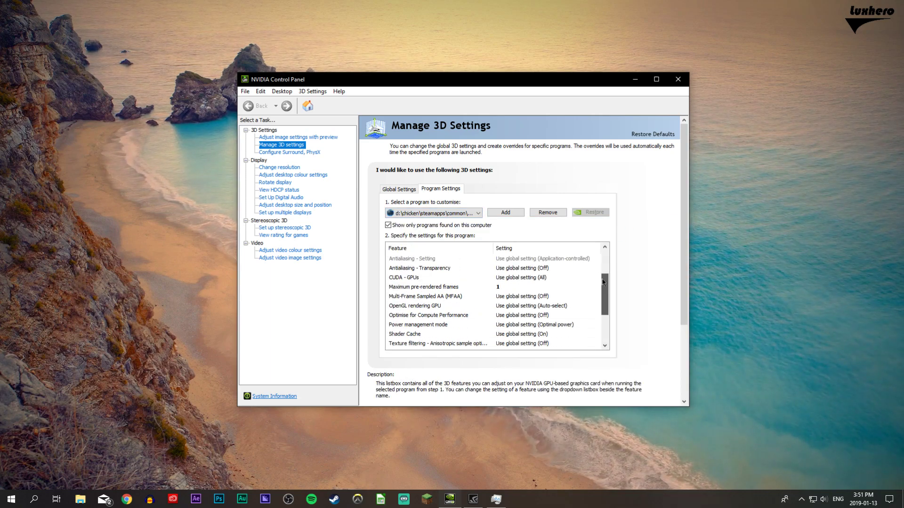
left_click(597, 258)
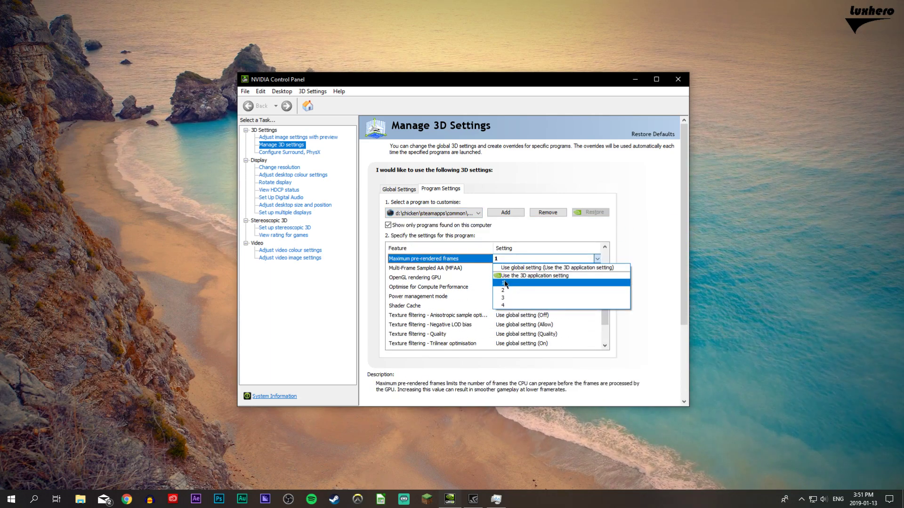
left_click(678, 79)
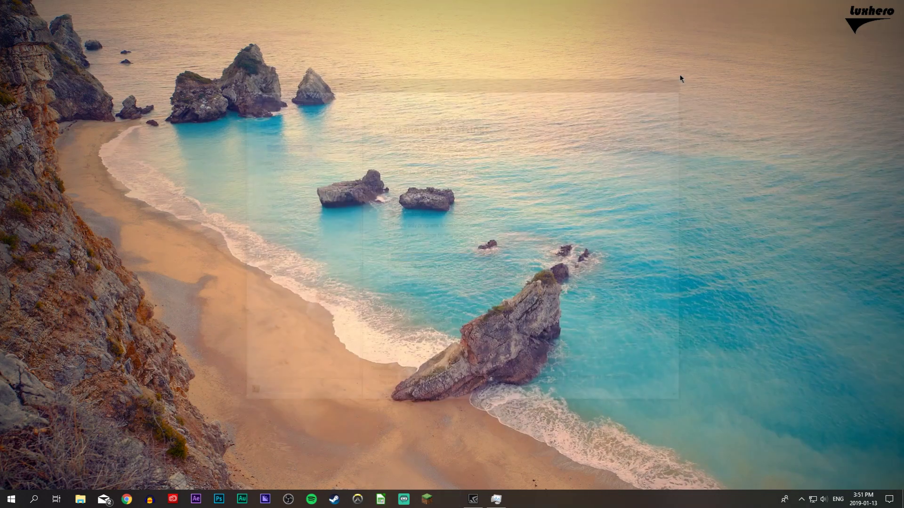
left_click(450, 499)
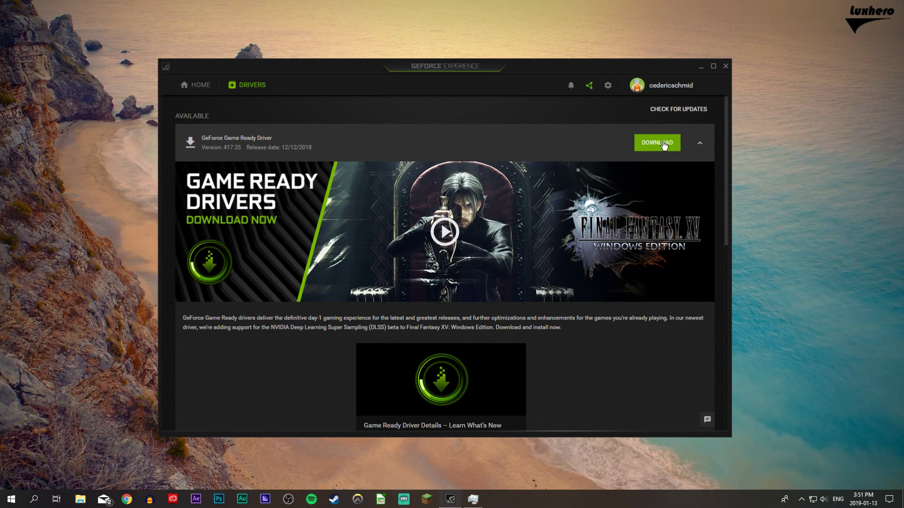
mouse_move(680, 121)
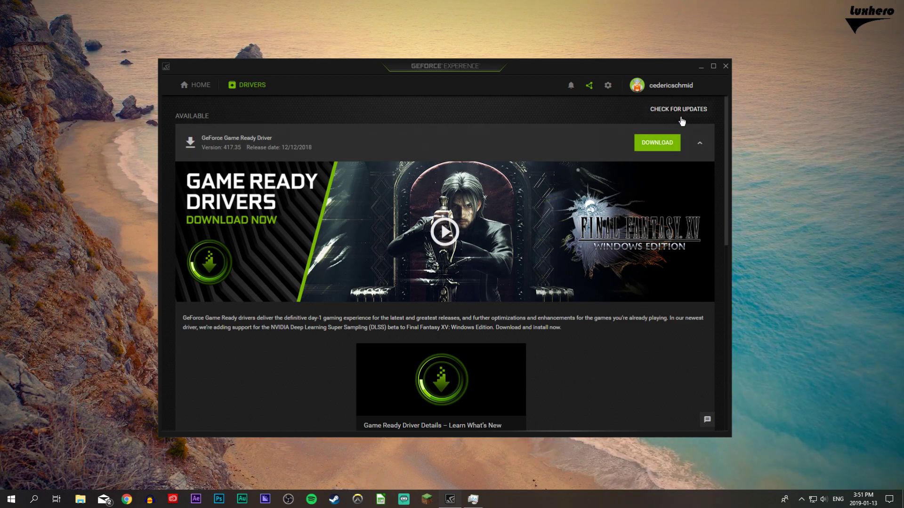
mouse_move(608, 117)
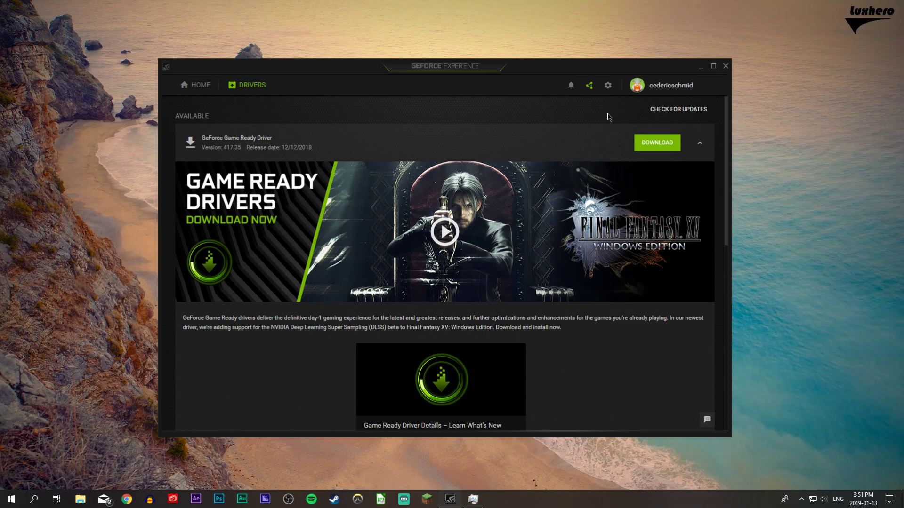
Check for driver updates, finding GeForce Game Ready Driver 417.35 available.
left_click(725, 65)
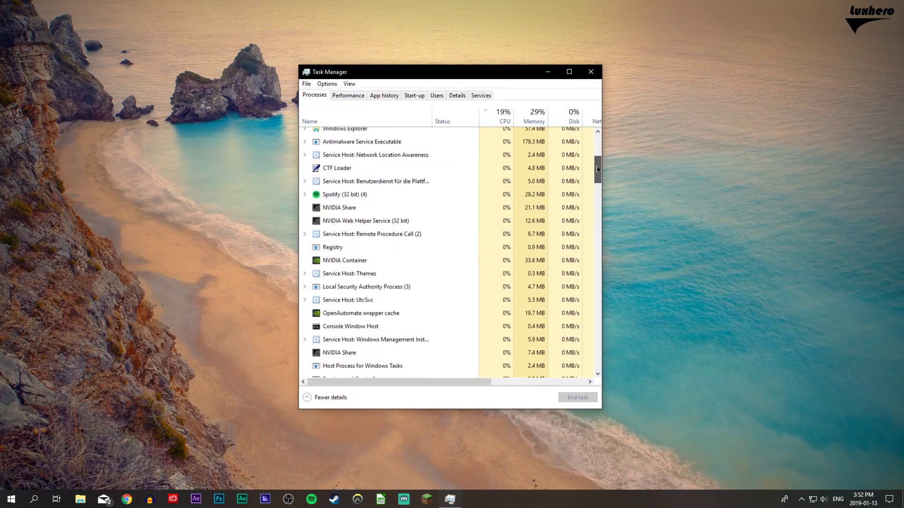
Show the Start-up apps list with their status and impact.
left_click(414, 95)
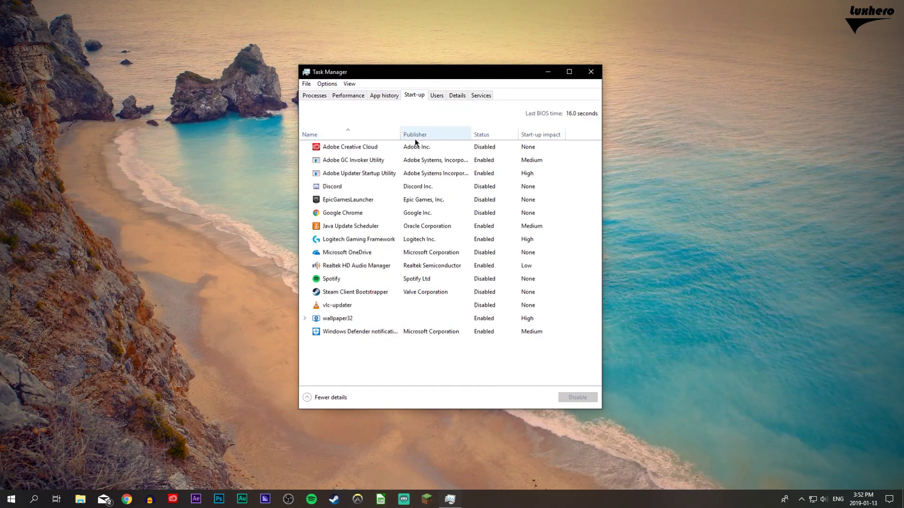
Review the start-up entries, leave them unchanged and close Task Manager.
left_click(358, 160)
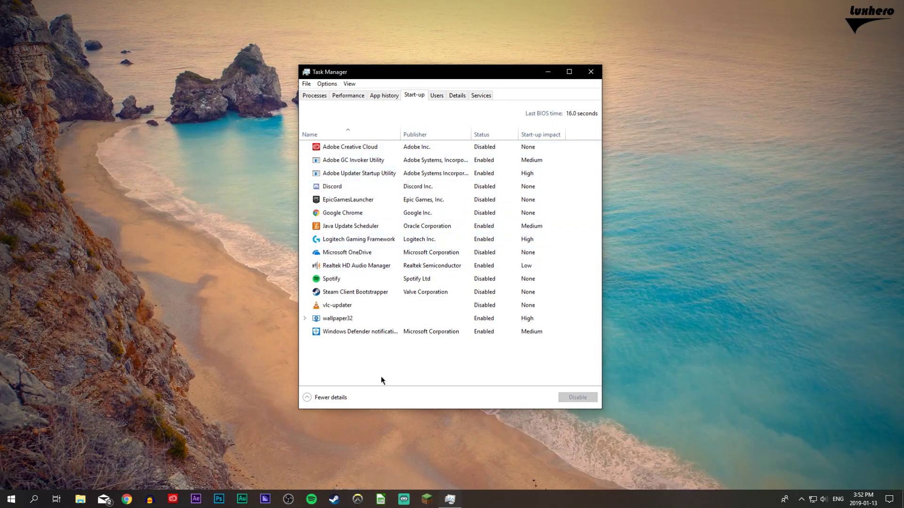
mouse_move(587, 55)
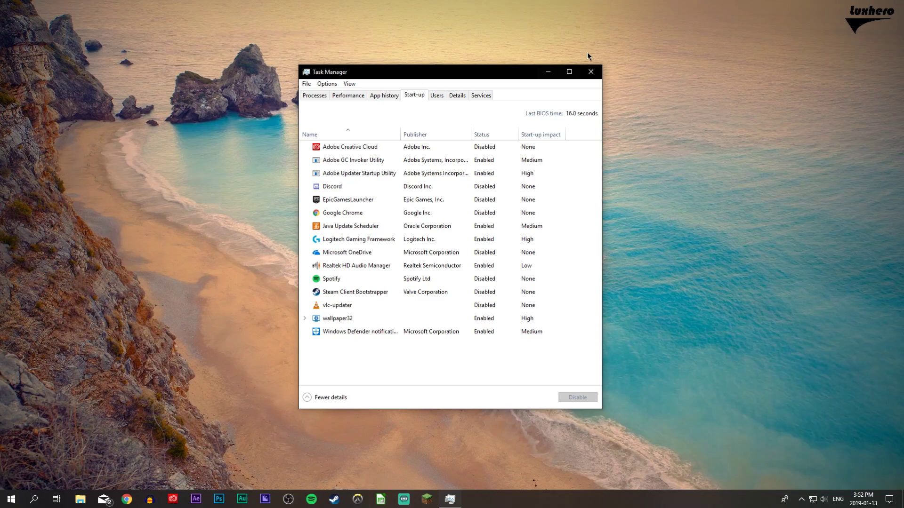
left_click(589, 72)
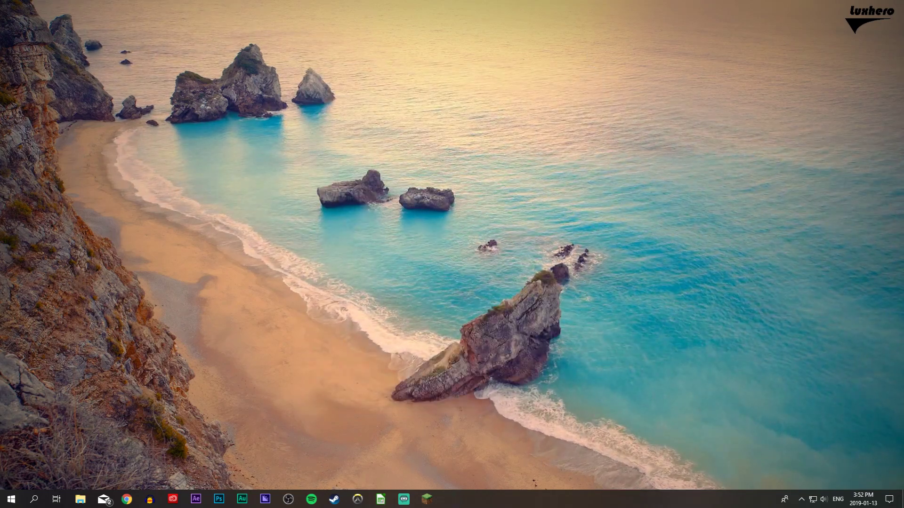